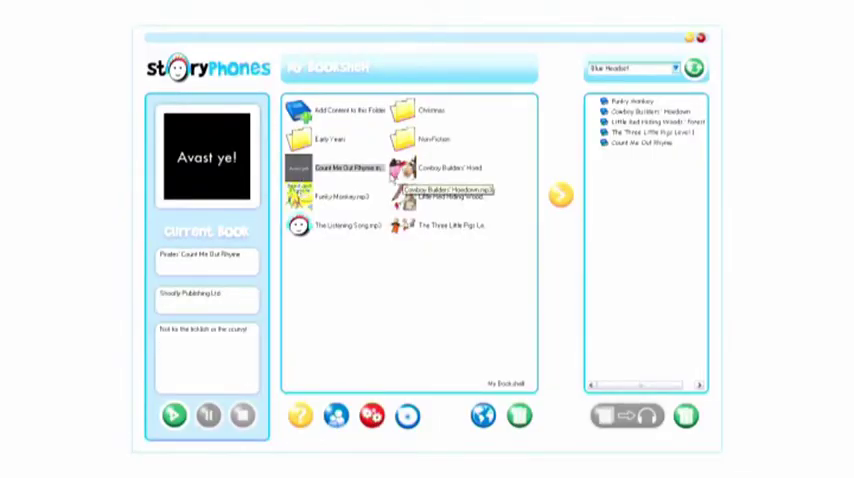
Step: Select the track on the bookshelf and bring up its Edit Story Info form
click(456, 168)
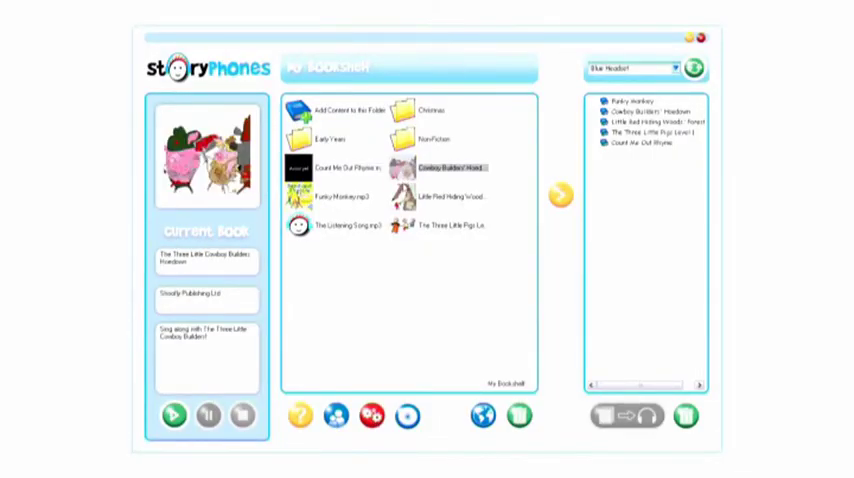
click(450, 196)
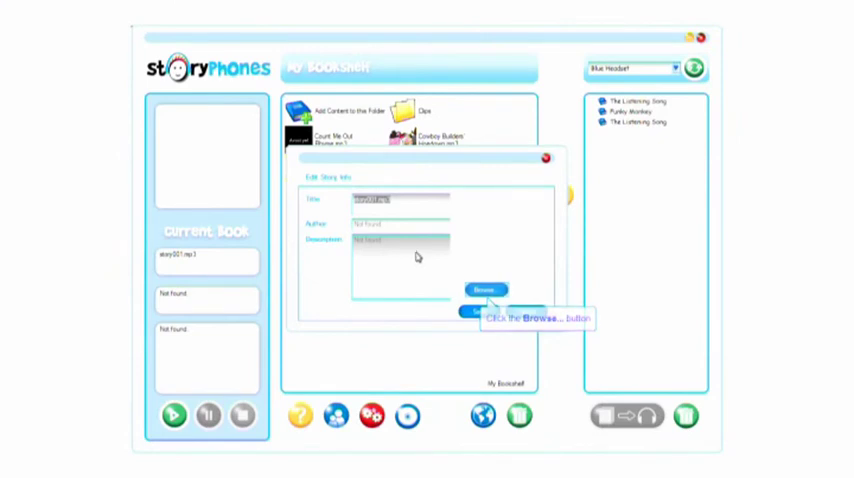
Step: Choose the smiling headphone character image file as the track's cover picture
click(484, 288)
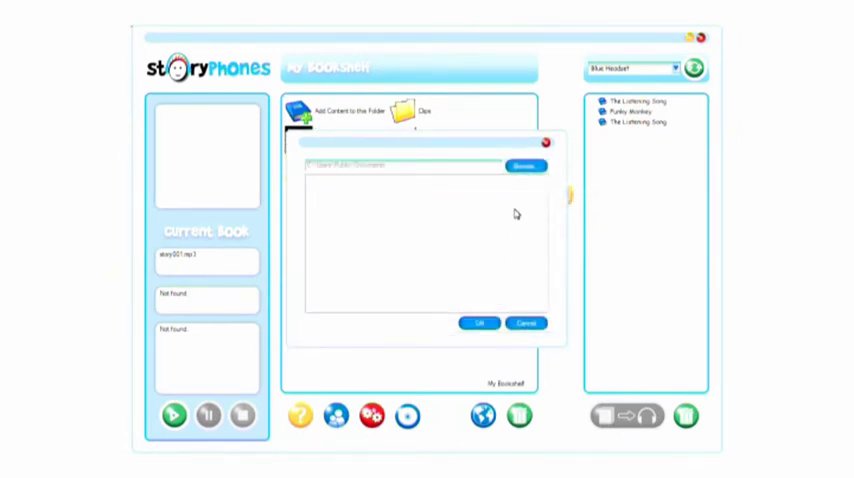
click(526, 166)
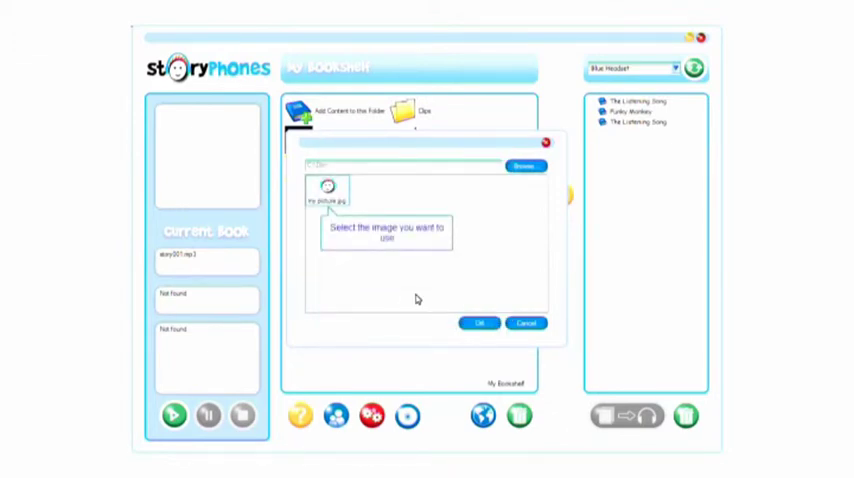
click(328, 196)
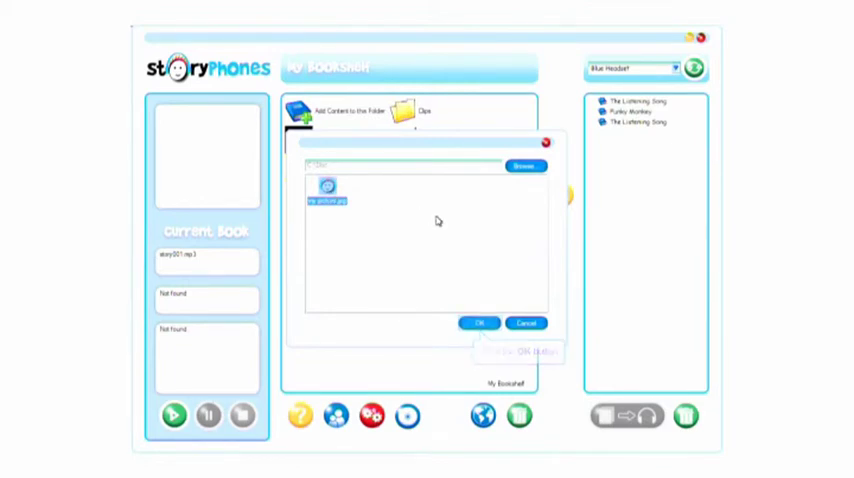
click(478, 324)
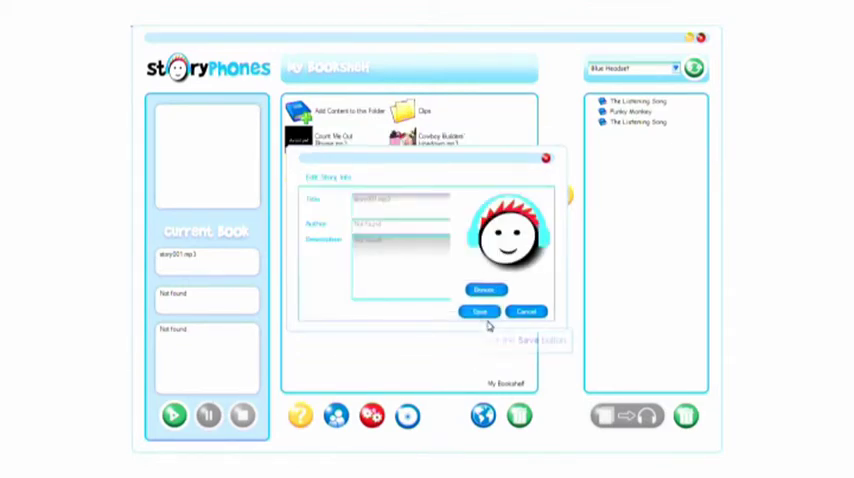
mouse_move(480, 312)
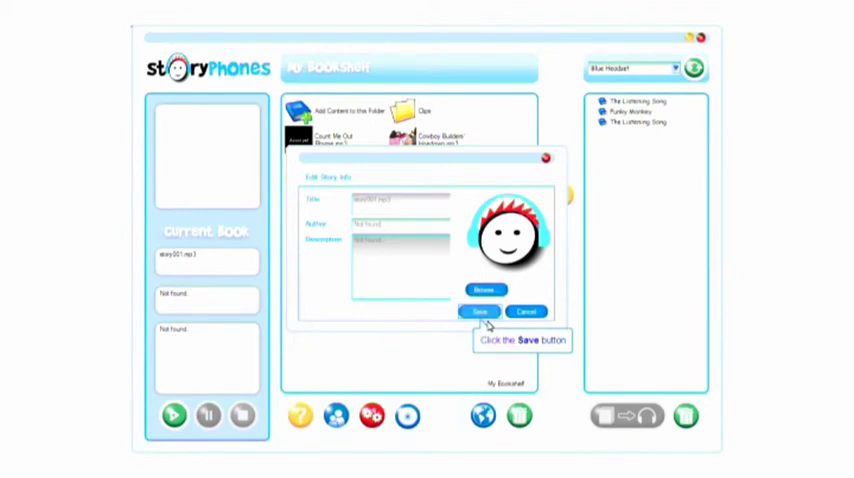